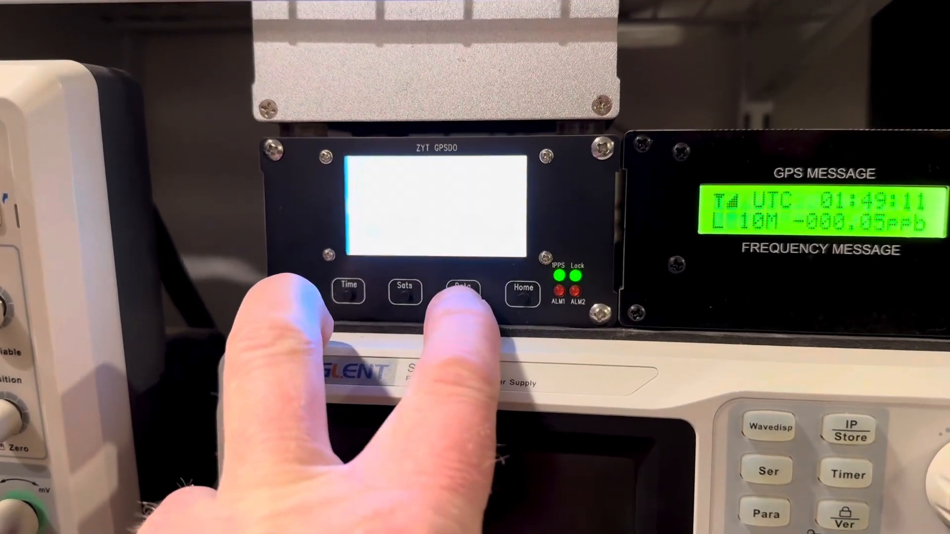
left_click(462, 293)
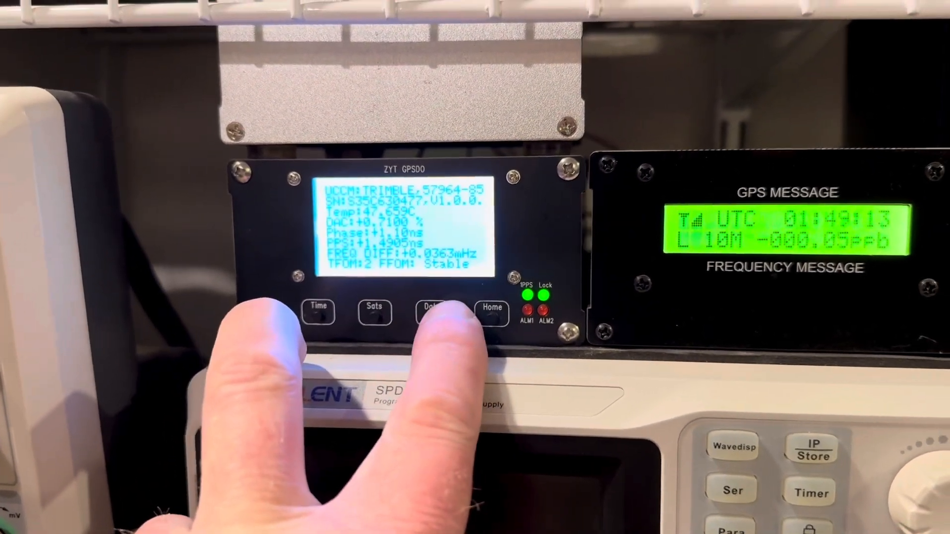